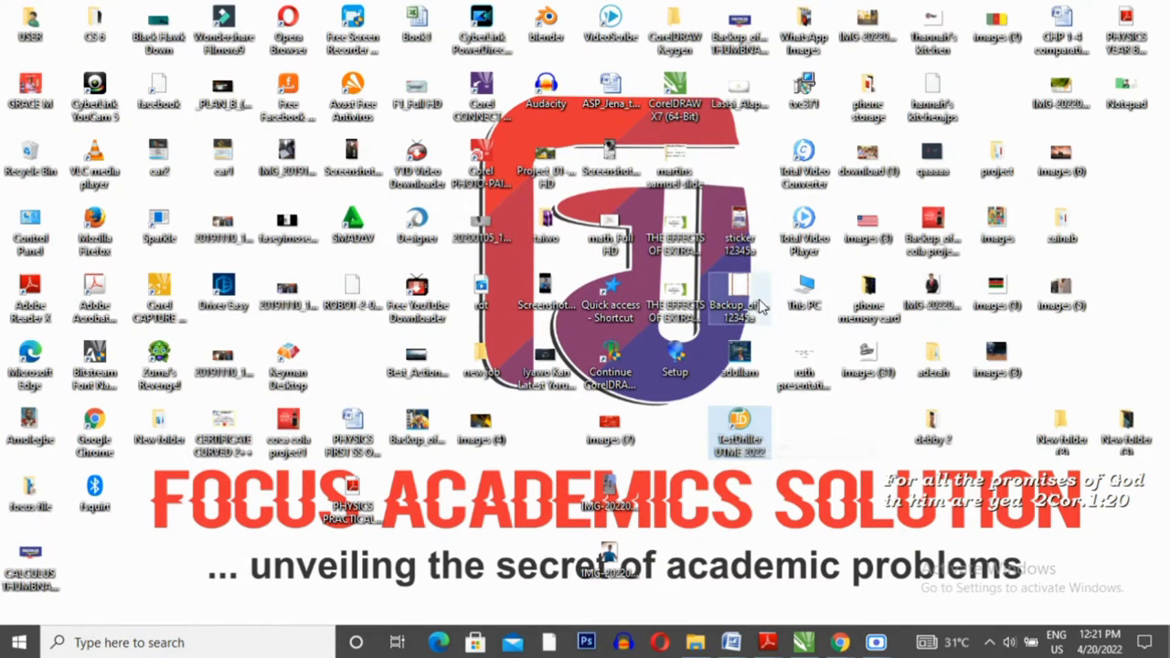
{"action": "mouse_move", "coordinate": [738, 292]}
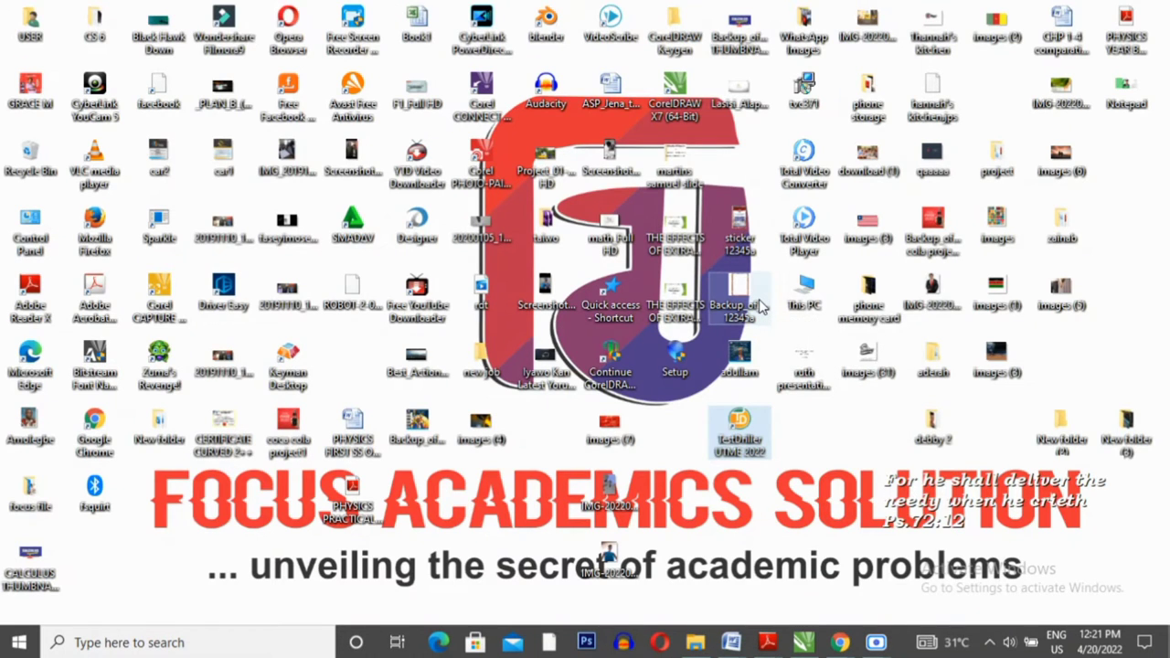
{"action": "mouse_move", "coordinate": [738, 298]}
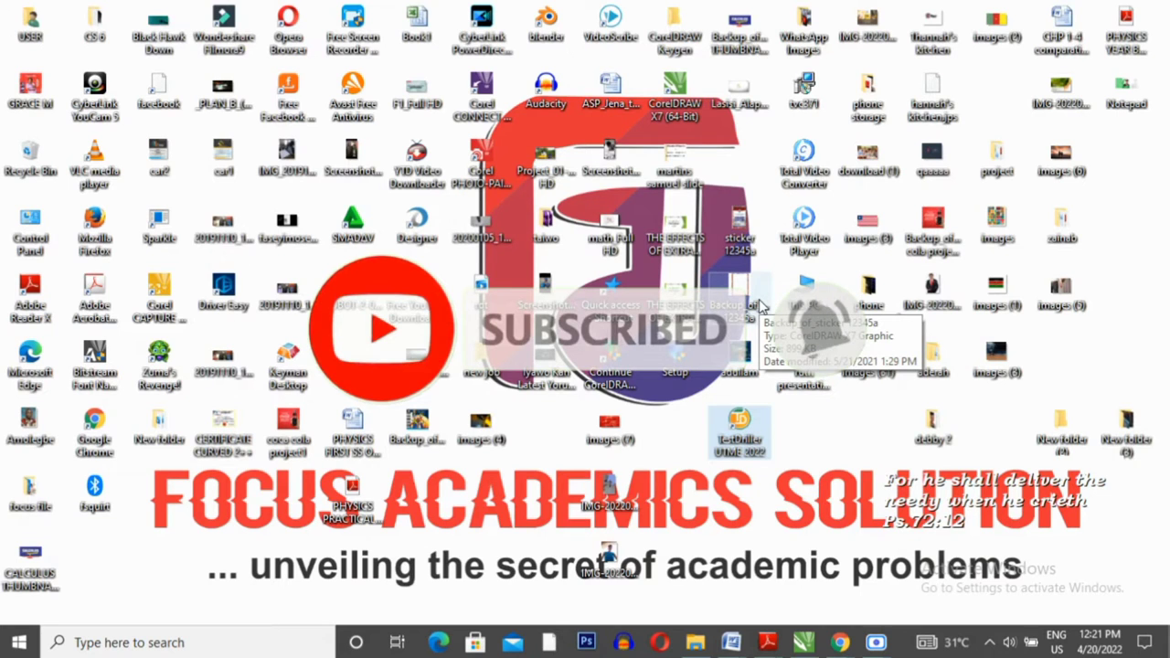
Launch TestDriller UTME 2022 from its desktop icon and wait for the home dashboard
{"action": "double_click", "coordinate": [738, 432]}
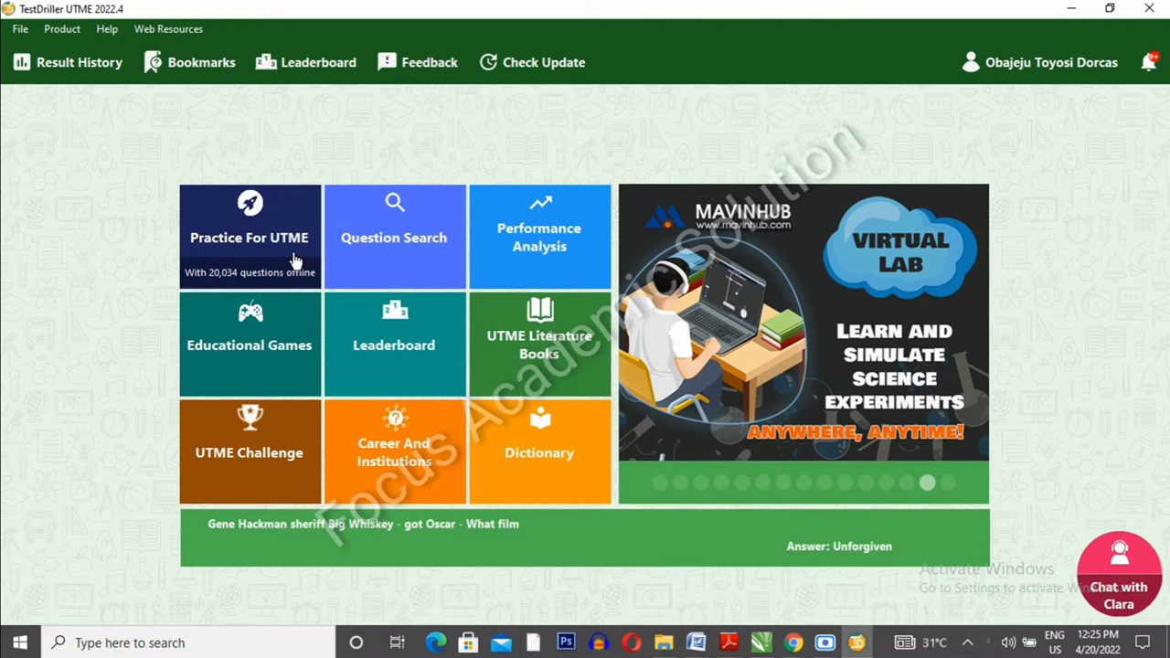
Add Mathematics, Chemistry and Physics to English for a UTME practice exam and begin it
{"action": "left_click", "coordinate": [250, 237]}
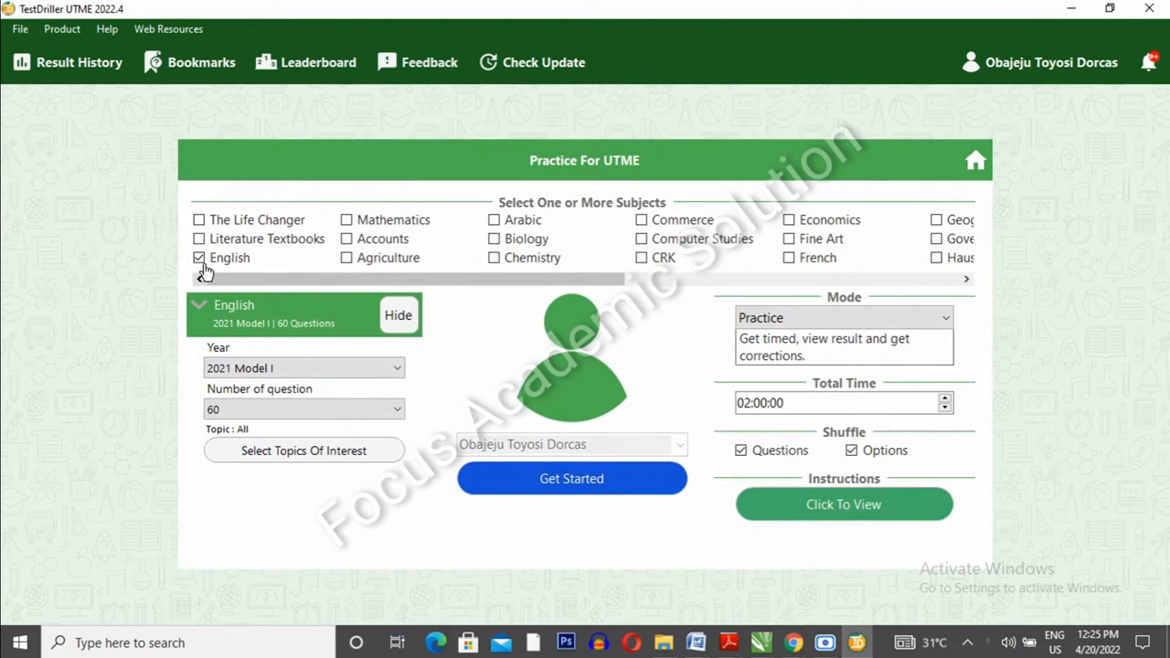
{"action": "left_click", "coordinate": [346, 219]}
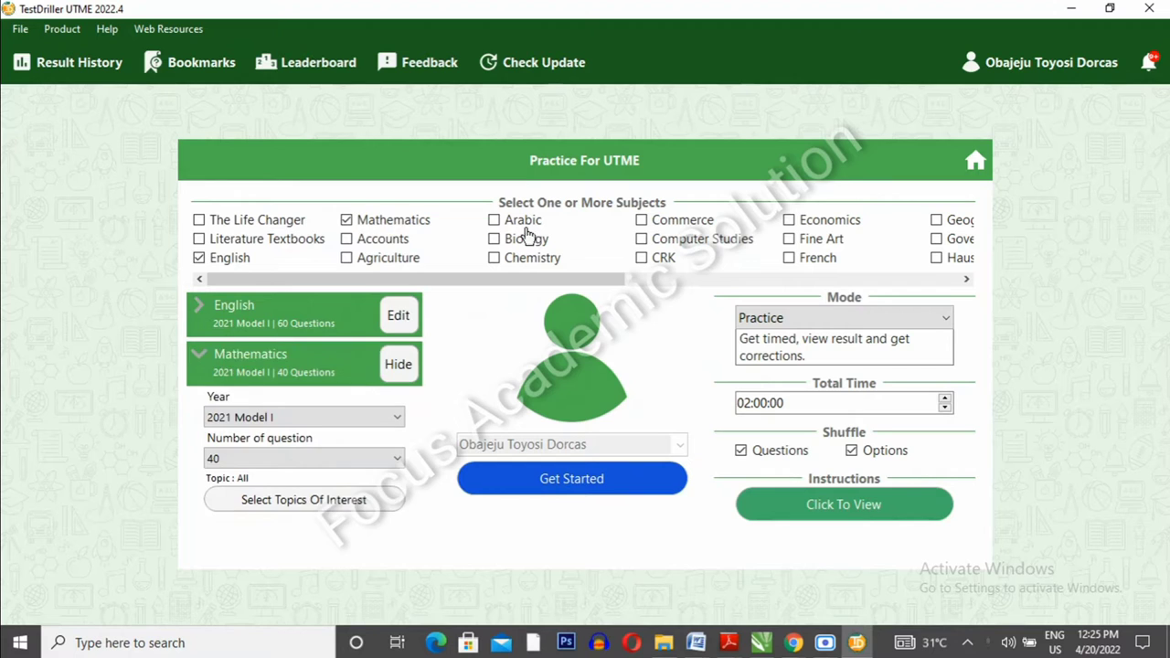
{"action": "mouse_move", "coordinate": [863, 261]}
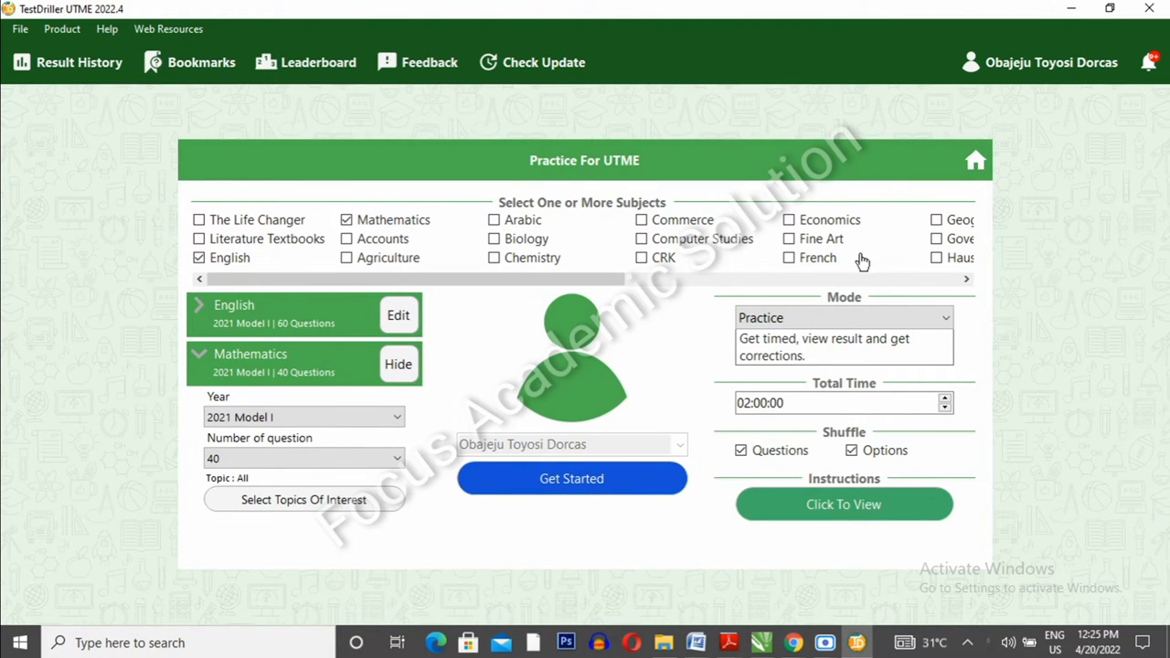
{"action": "left_click", "coordinate": [493, 257]}
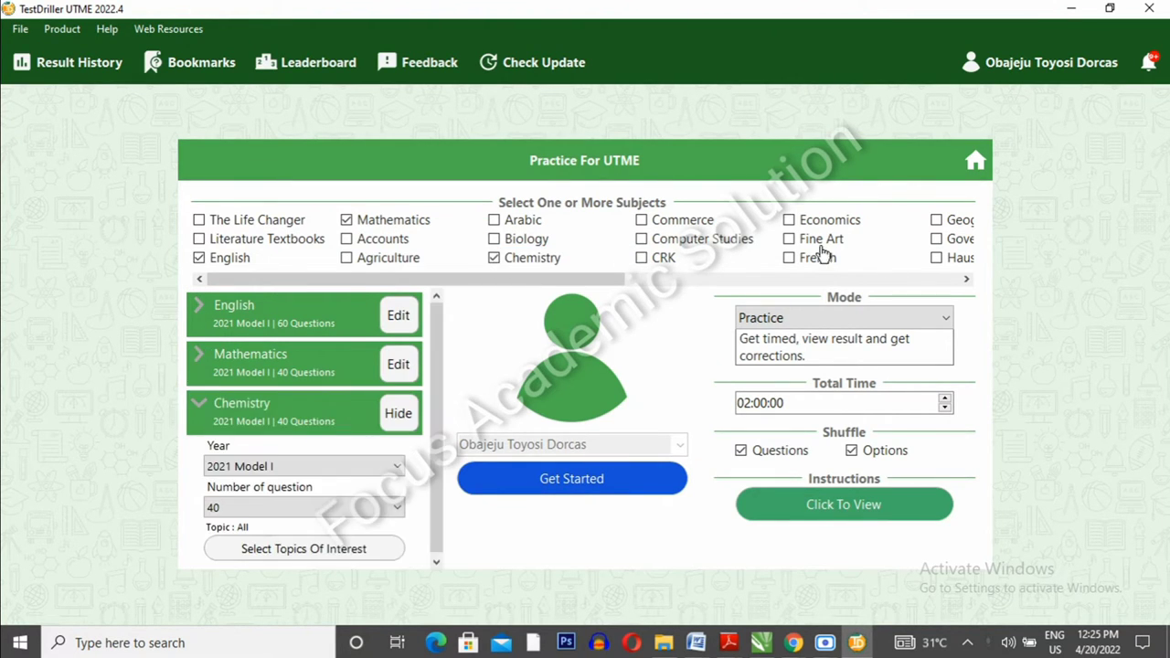
{"action": "left_click", "coordinate": [967, 279]}
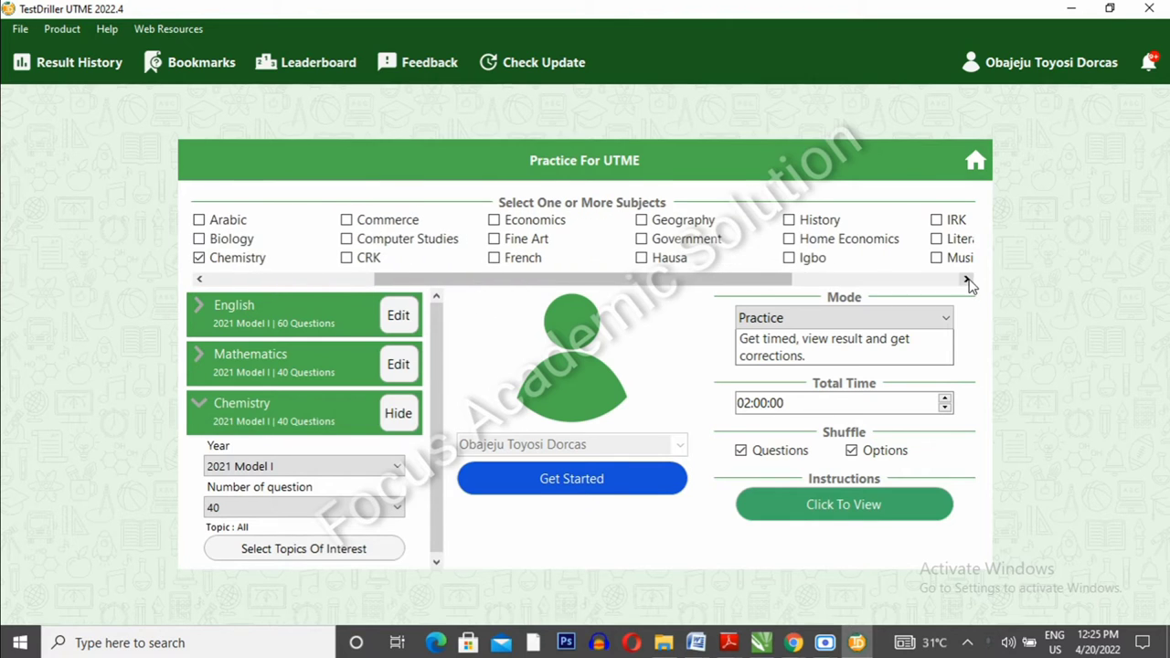
{"action": "mouse_move", "coordinate": [964, 292]}
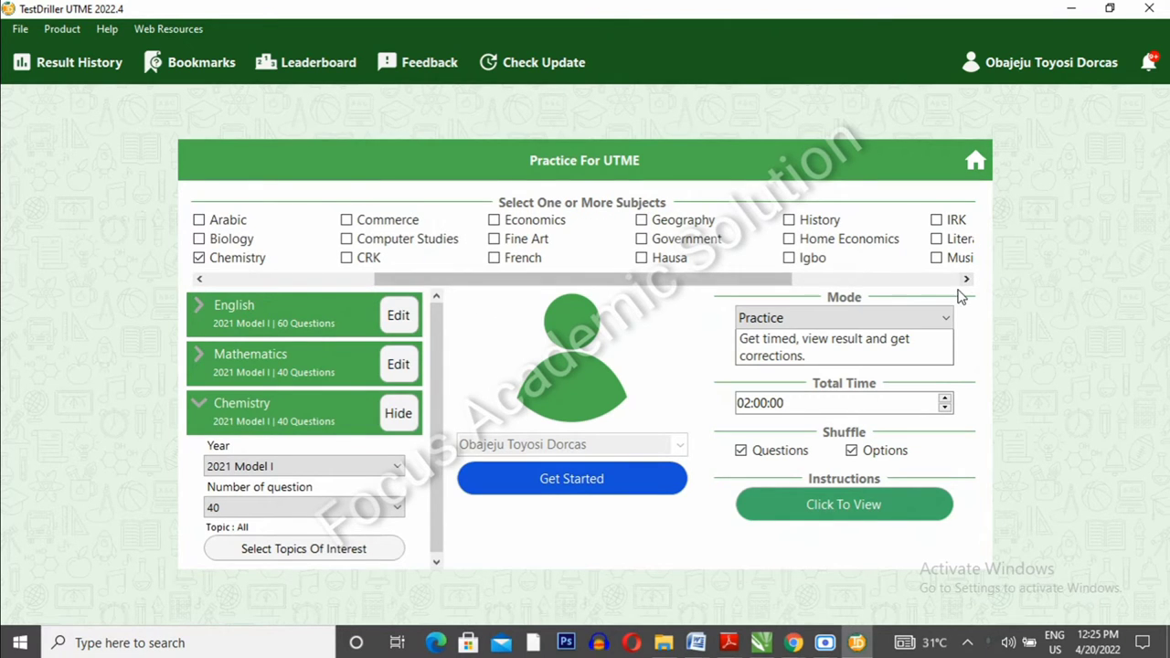
{"action": "left_click", "coordinate": [966, 279]}
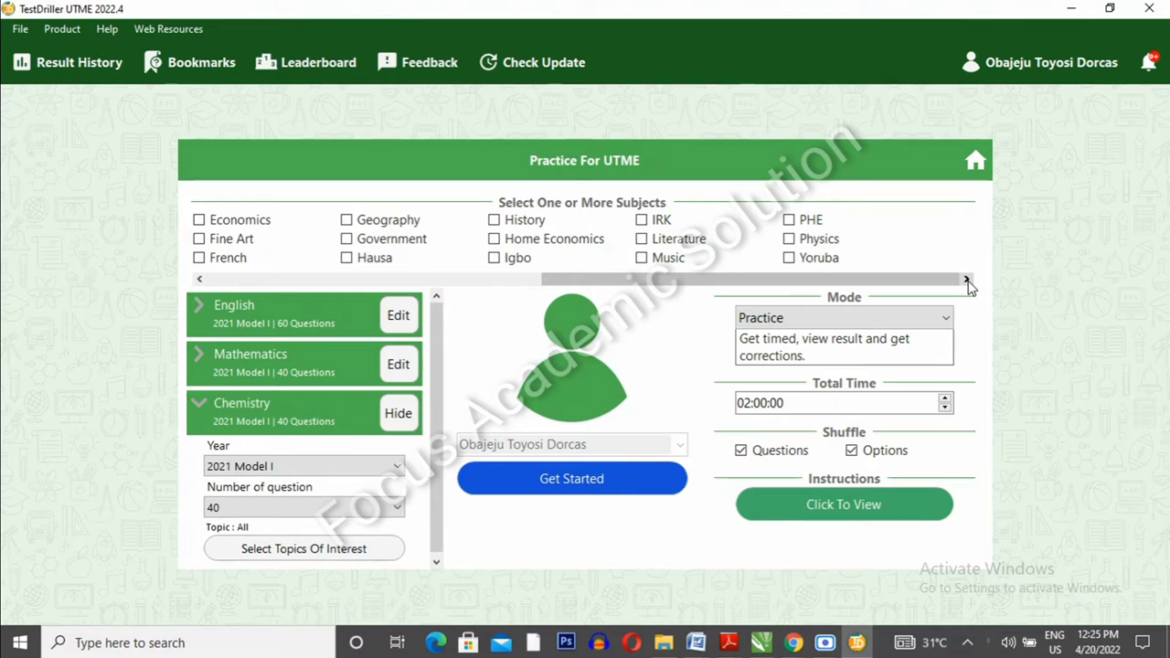
{"action": "left_click", "coordinate": [788, 238]}
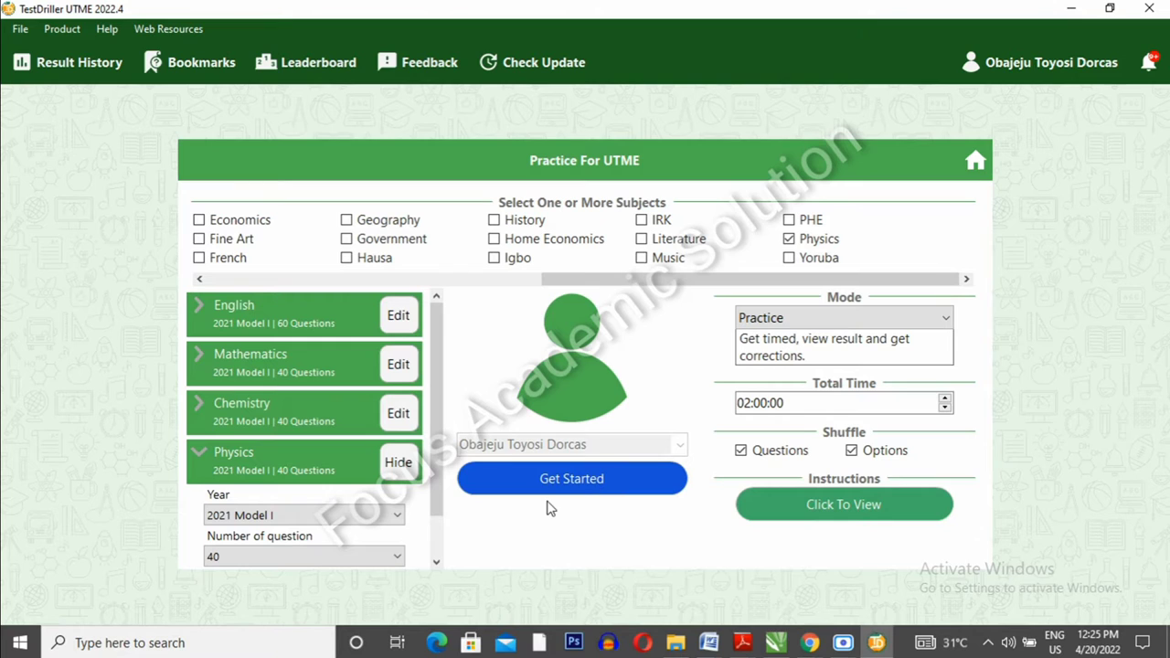
{"action": "left_click", "coordinate": [572, 478]}
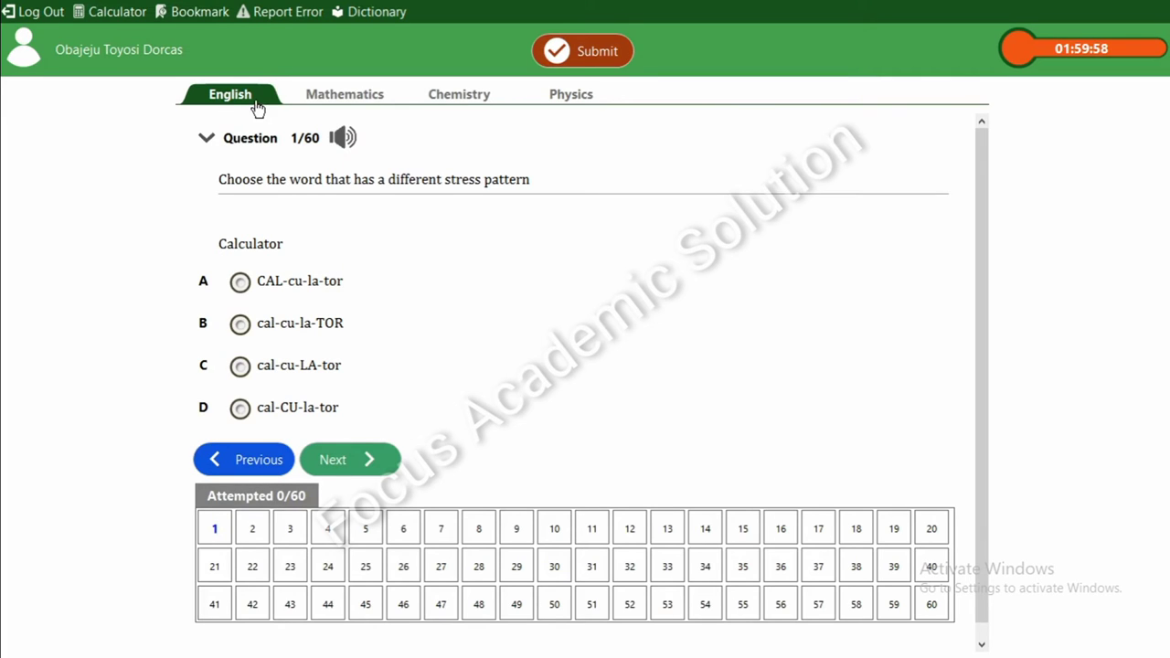
{"action": "mouse_move", "coordinate": [286, 96]}
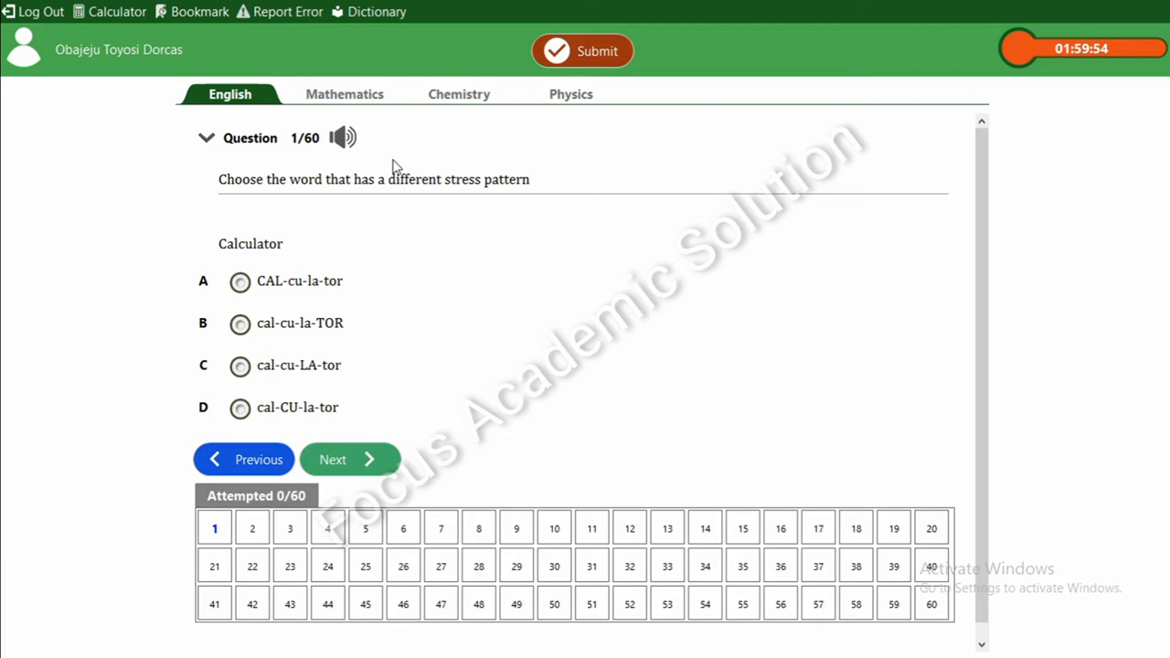
{"action": "mouse_move", "coordinate": [281, 312]}
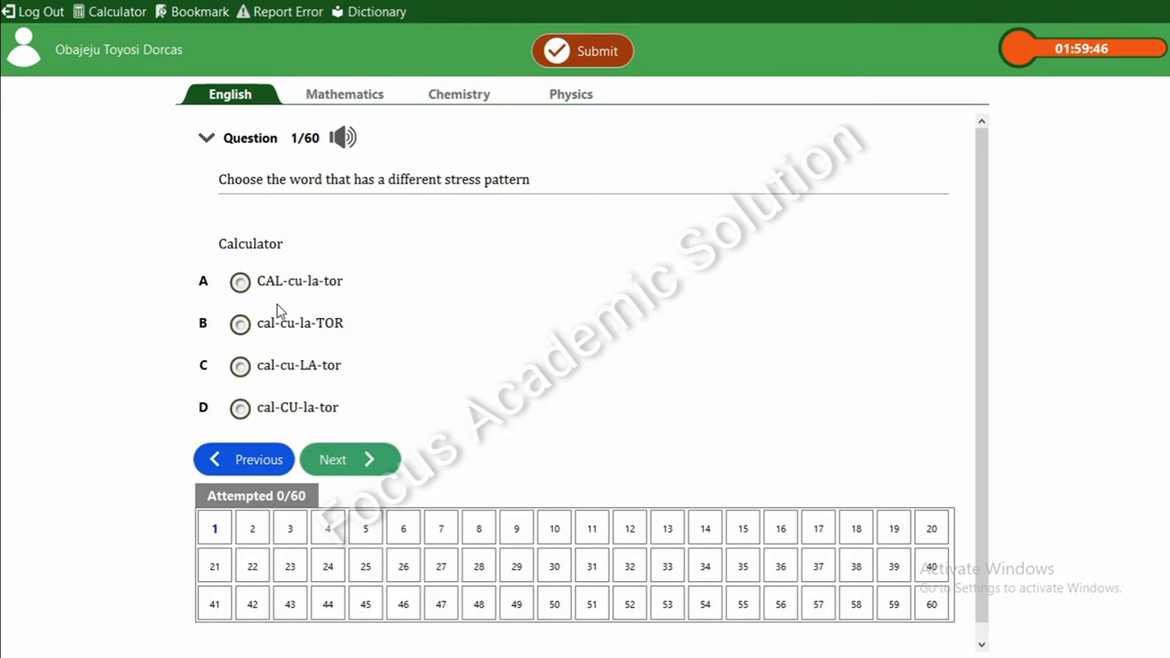
{"action": "mouse_move", "coordinate": [258, 208]}
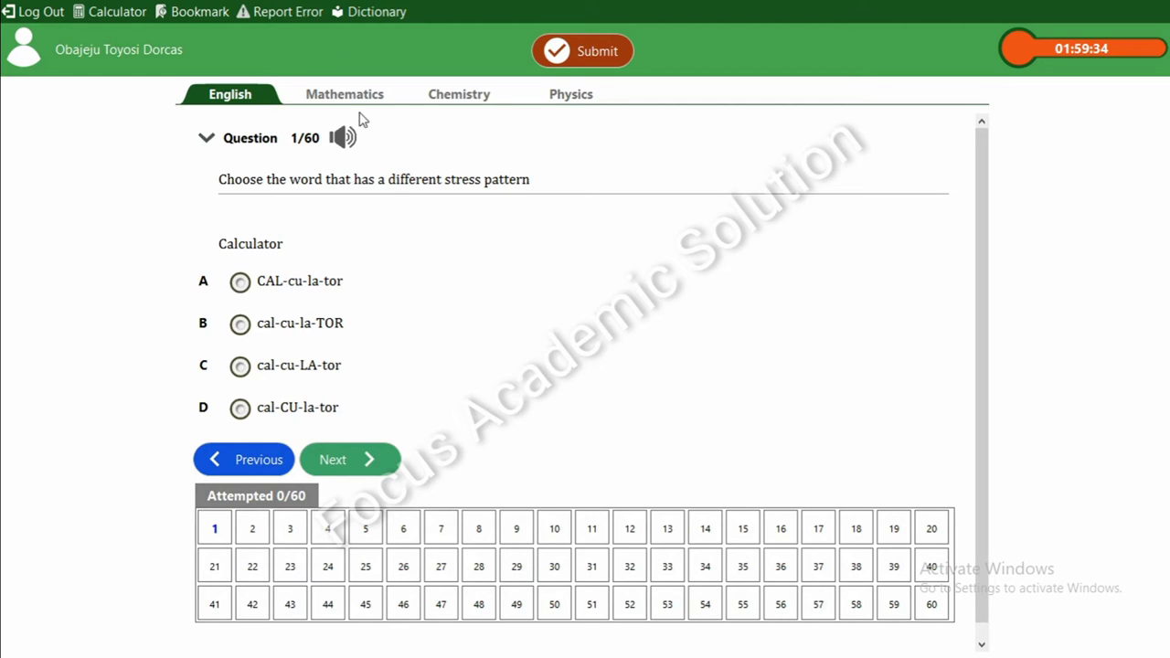
{"action": "mouse_move", "coordinate": [388, 214]}
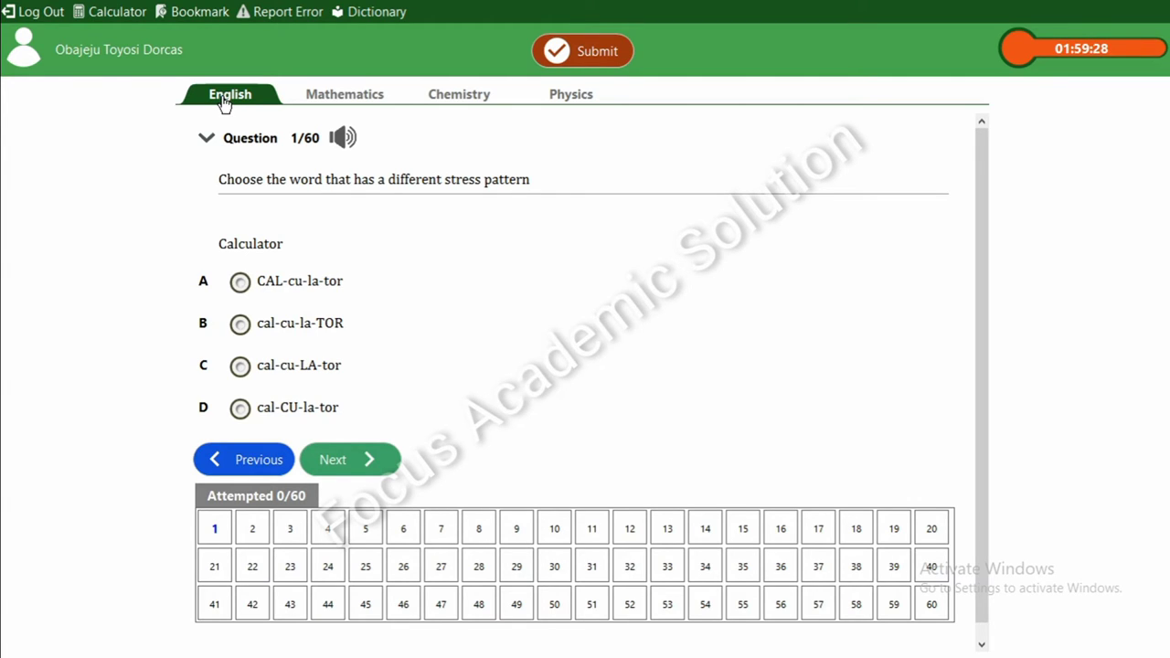
{"action": "mouse_move", "coordinate": [323, 108]}
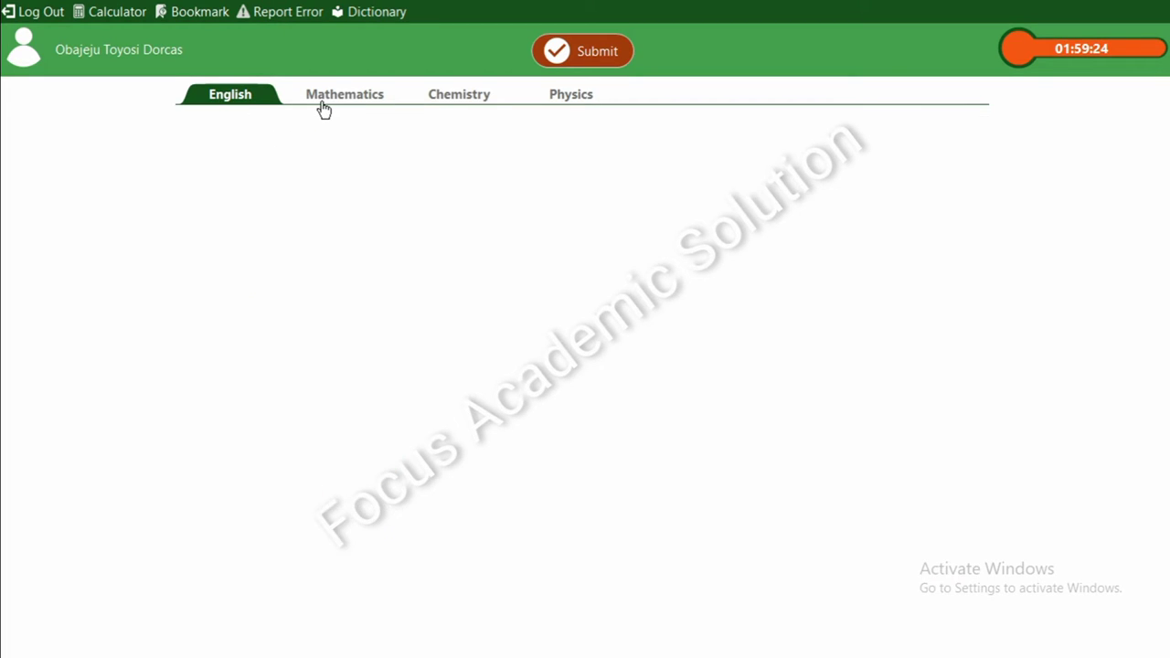
Answer Mathematics question 1 with 2.50ms⁻¹ and question 2 with 100πcm², reaching question 3
{"action": "left_click", "coordinate": [344, 94]}
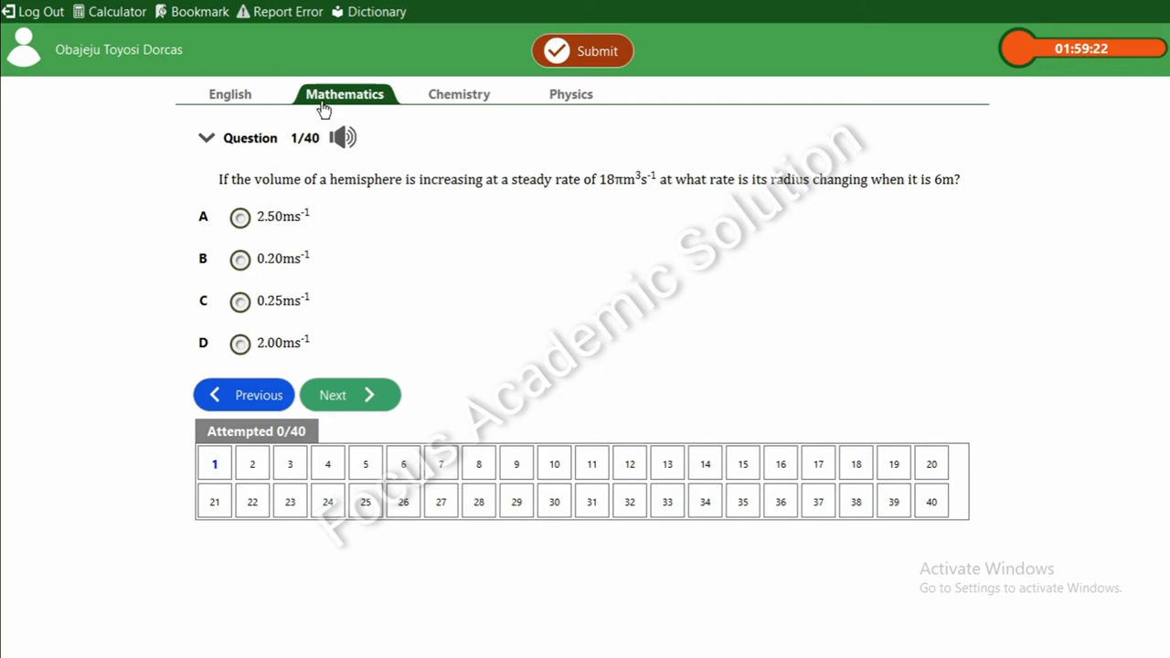
{"action": "mouse_move", "coordinate": [336, 299]}
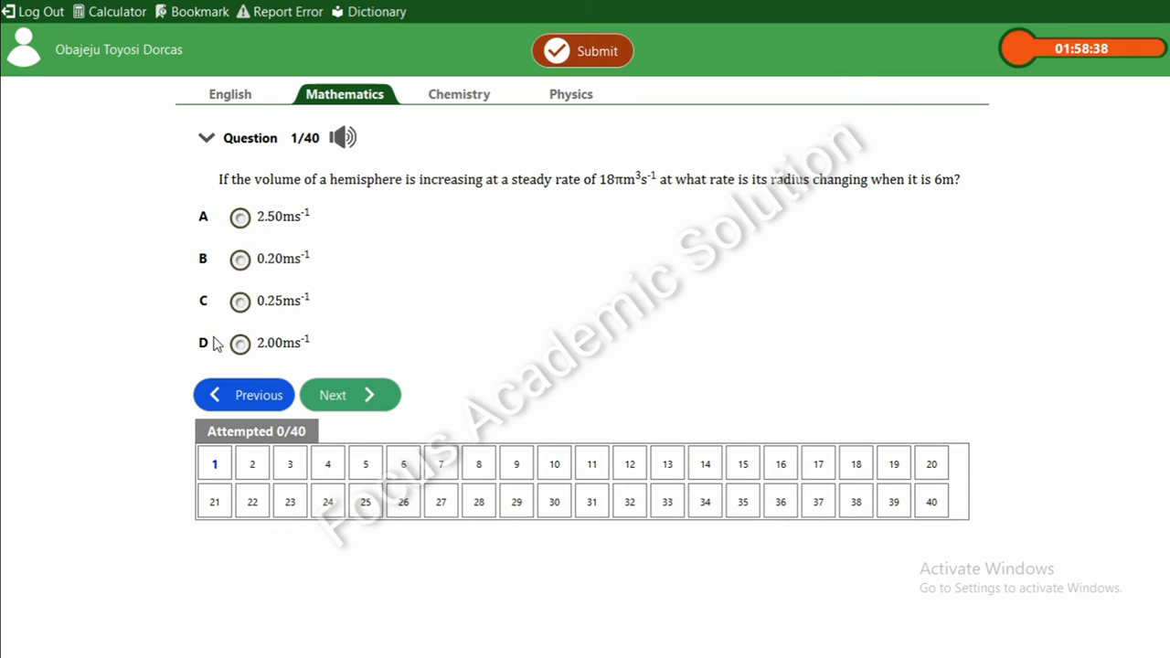
{"action": "left_click", "coordinate": [240, 216]}
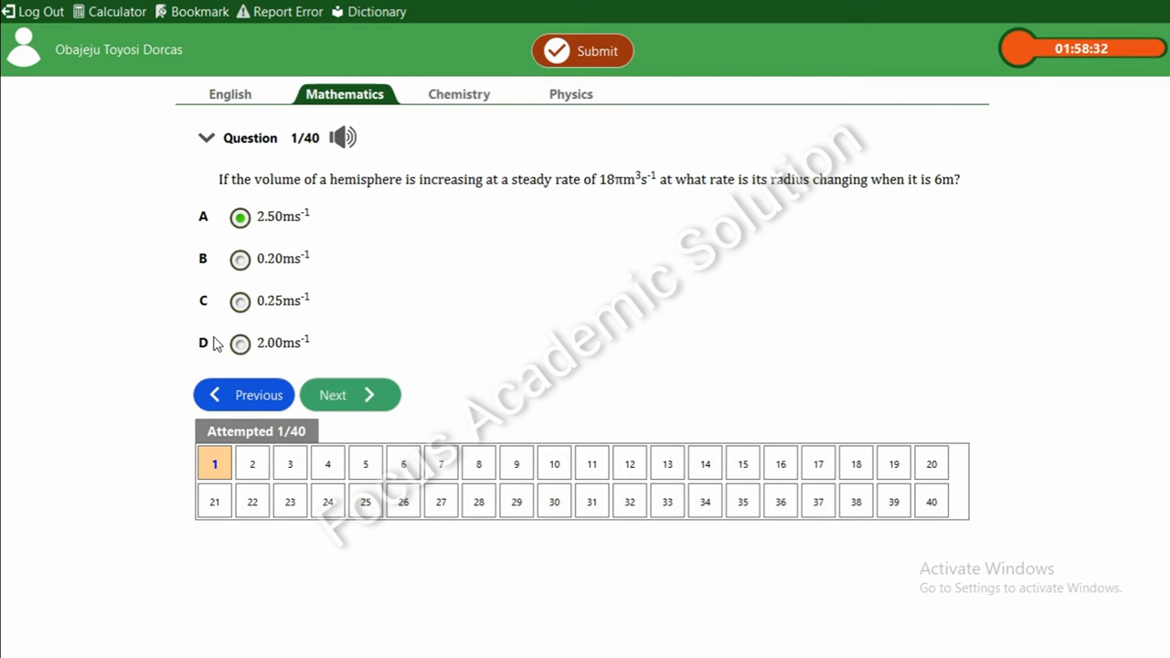
{"action": "left_click", "coordinate": [349, 394]}
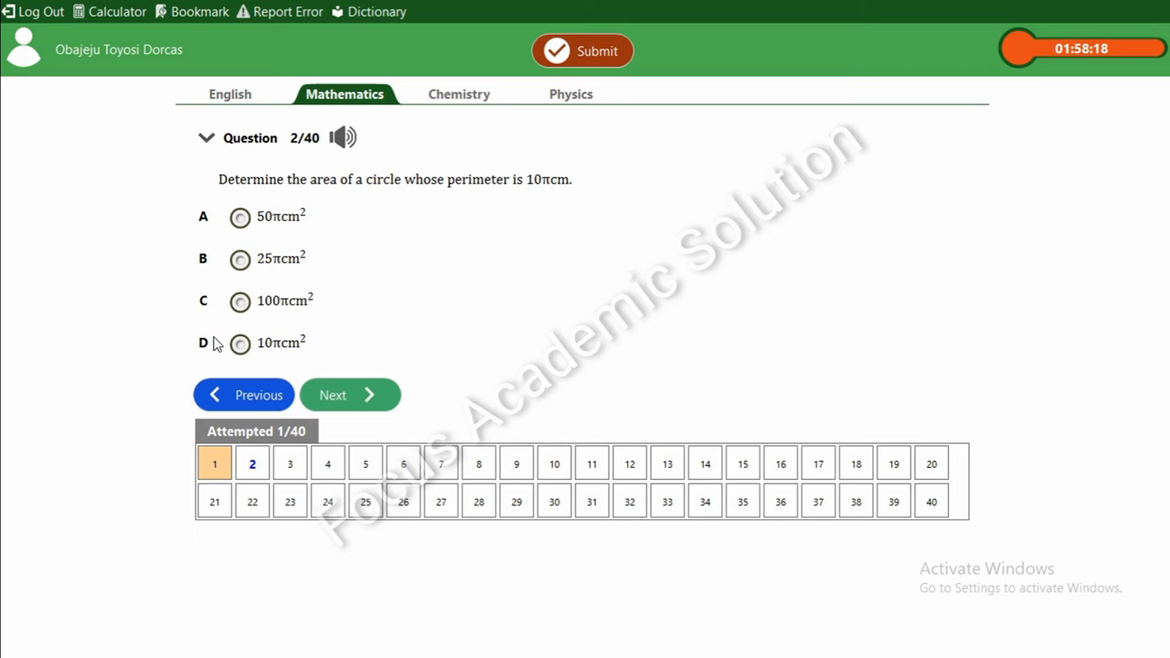
{"action": "left_click", "coordinate": [240, 302]}
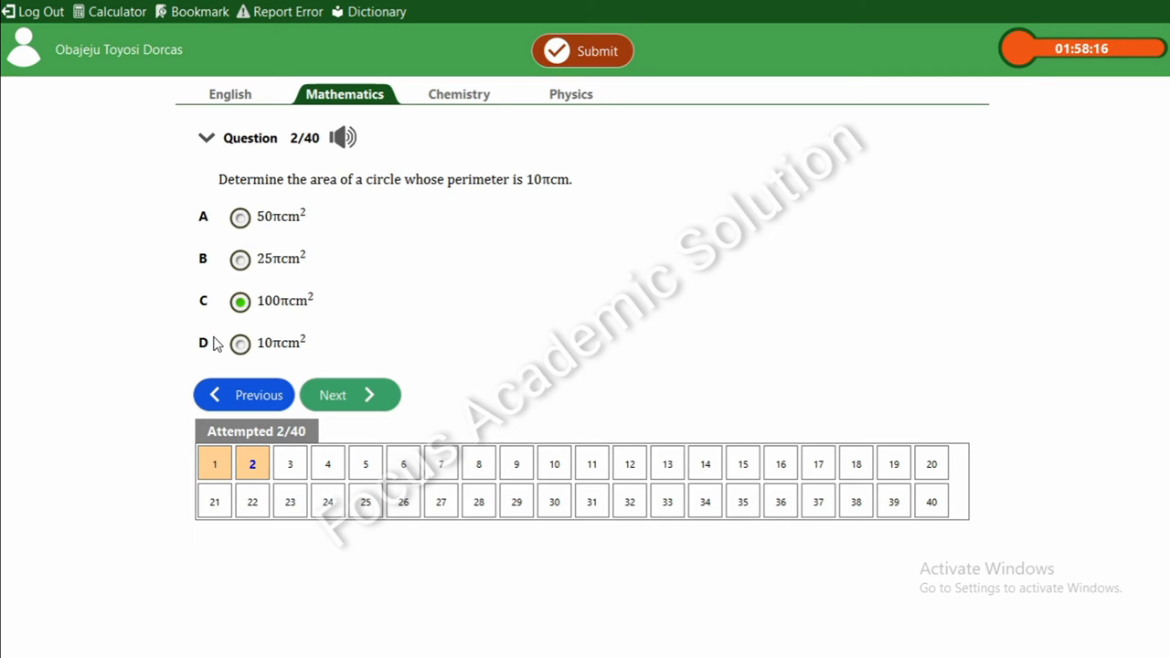
{"action": "left_click", "coordinate": [350, 394]}
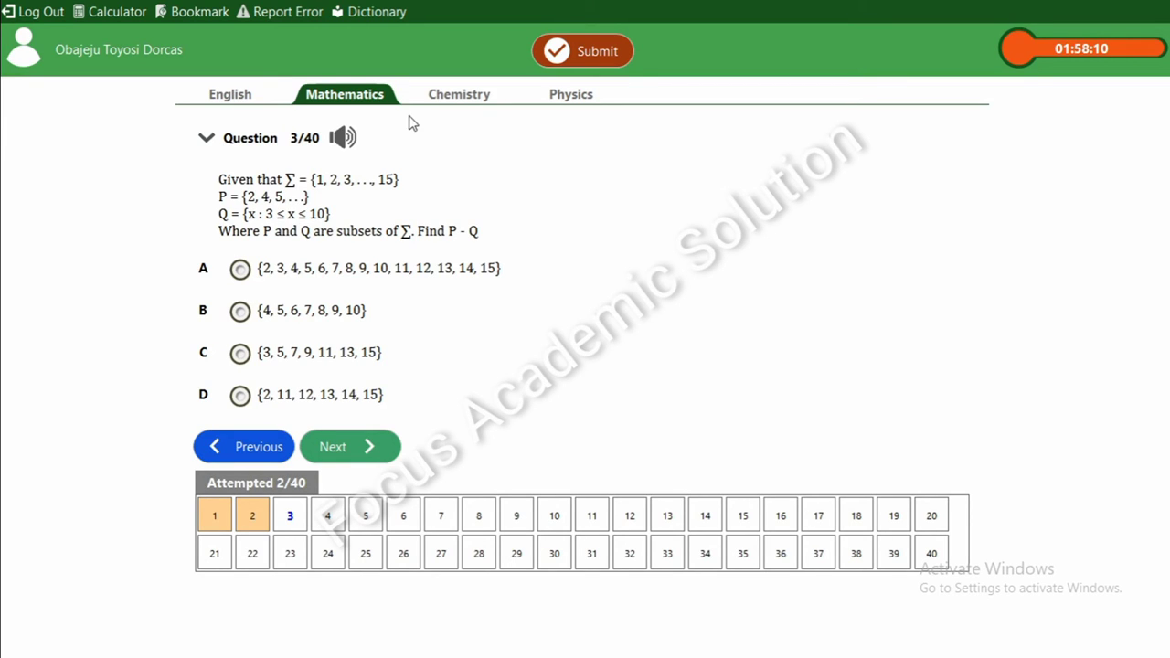
{"action": "mouse_move", "coordinate": [461, 98]}
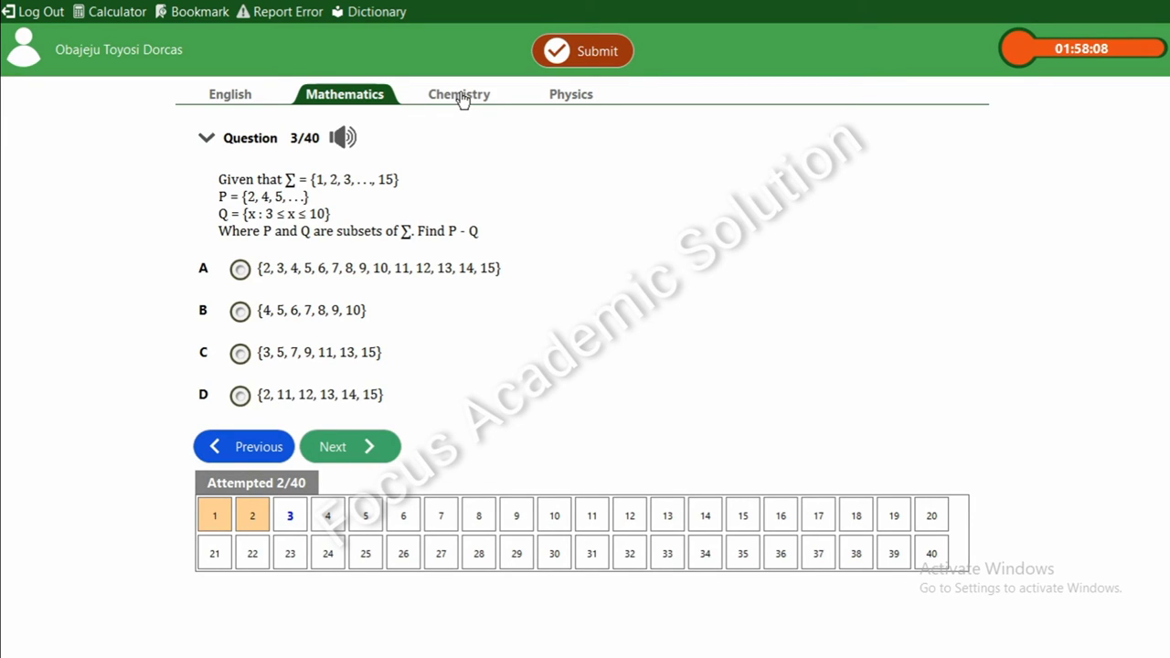
{"action": "mouse_move", "coordinate": [529, 96]}
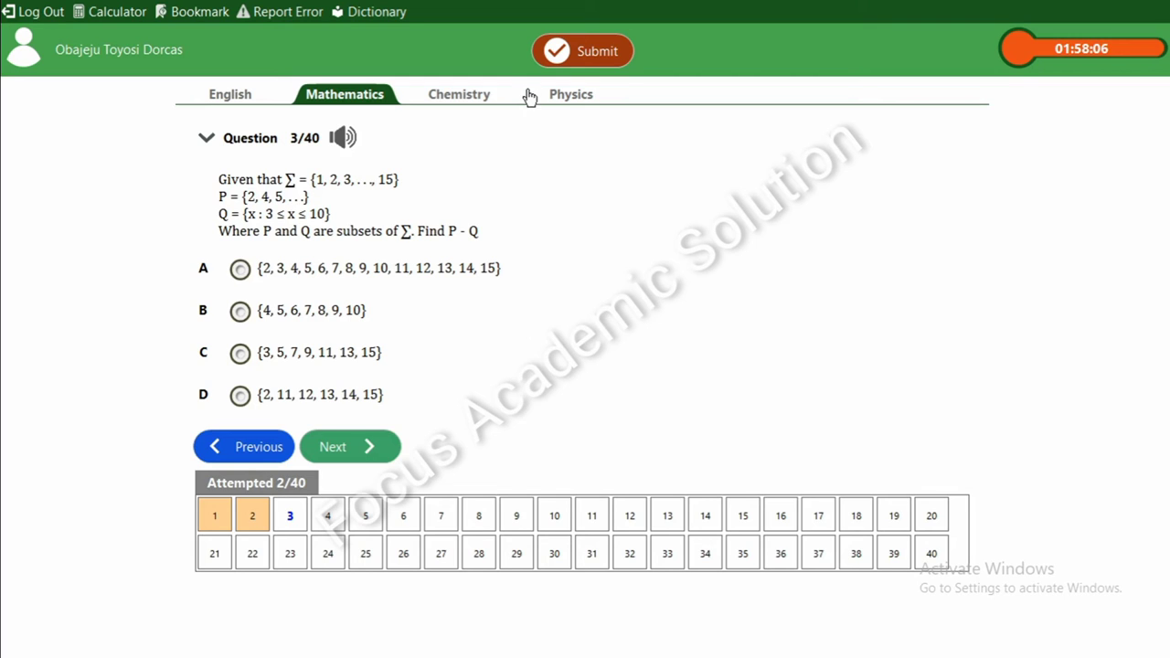
Answer Physics question 1 with work, pressure and moment, then return to the English questions
{"action": "left_click", "coordinate": [571, 94]}
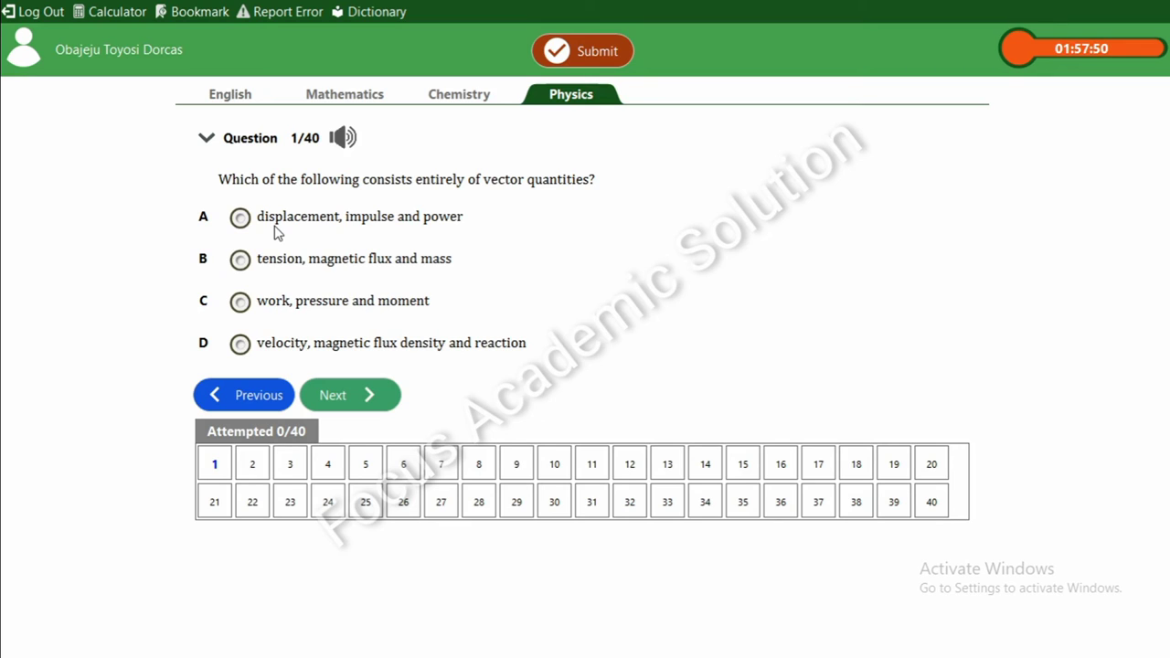
{"action": "left_click", "coordinate": [240, 301]}
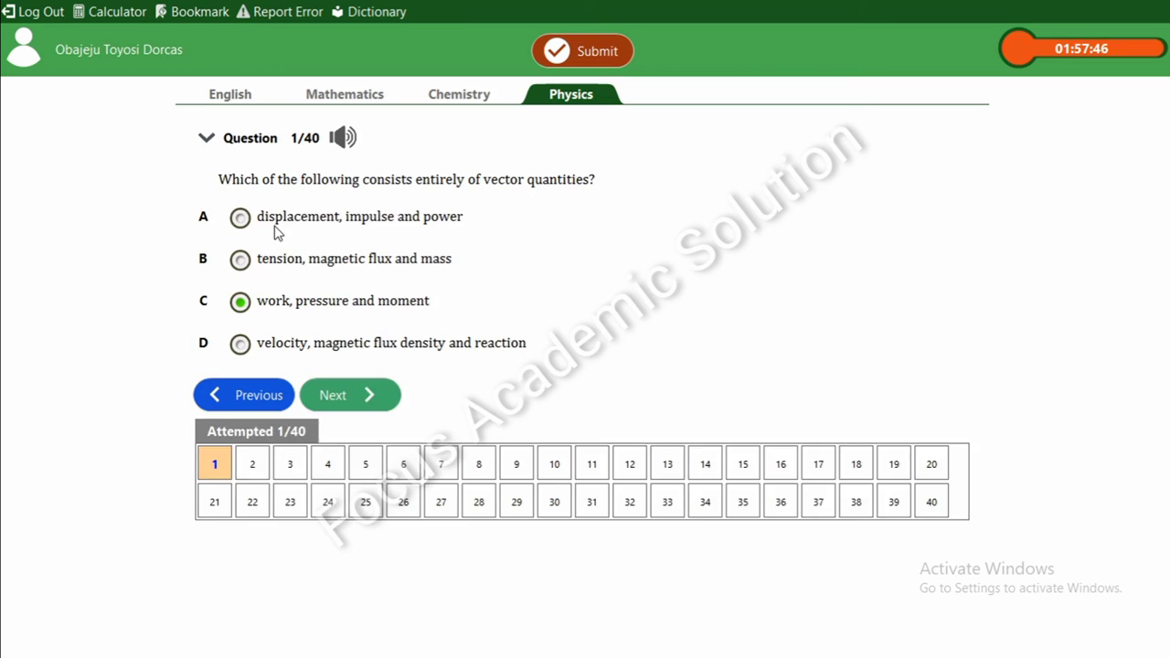
{"action": "left_click", "coordinate": [350, 394]}
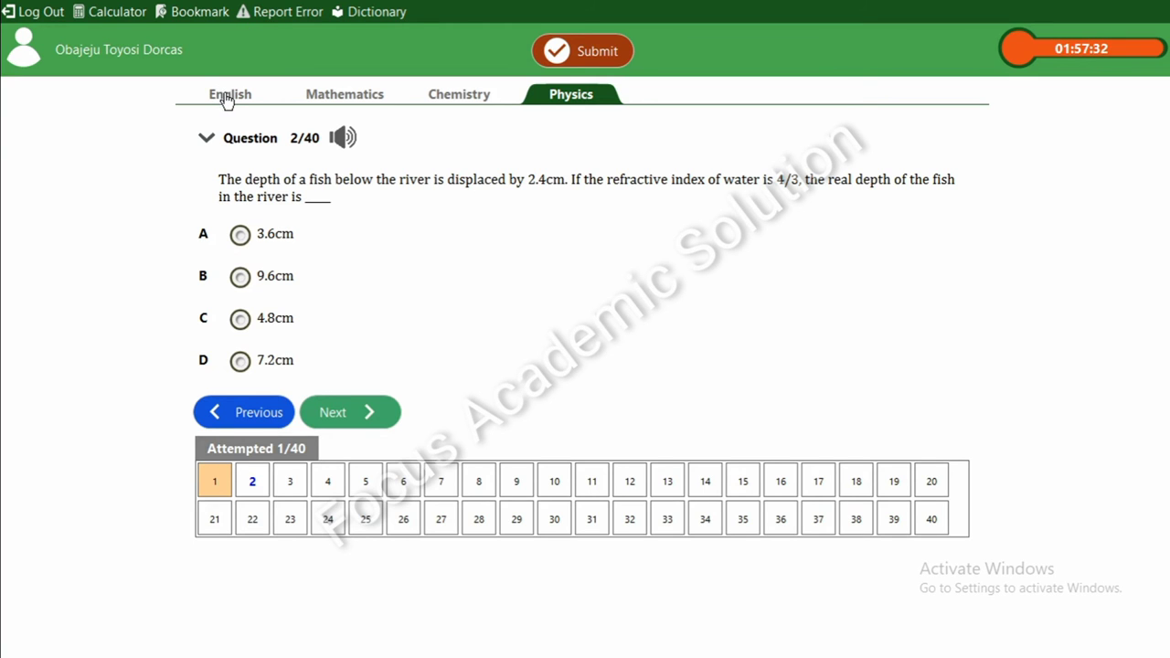
{"action": "left_click", "coordinate": [230, 95]}
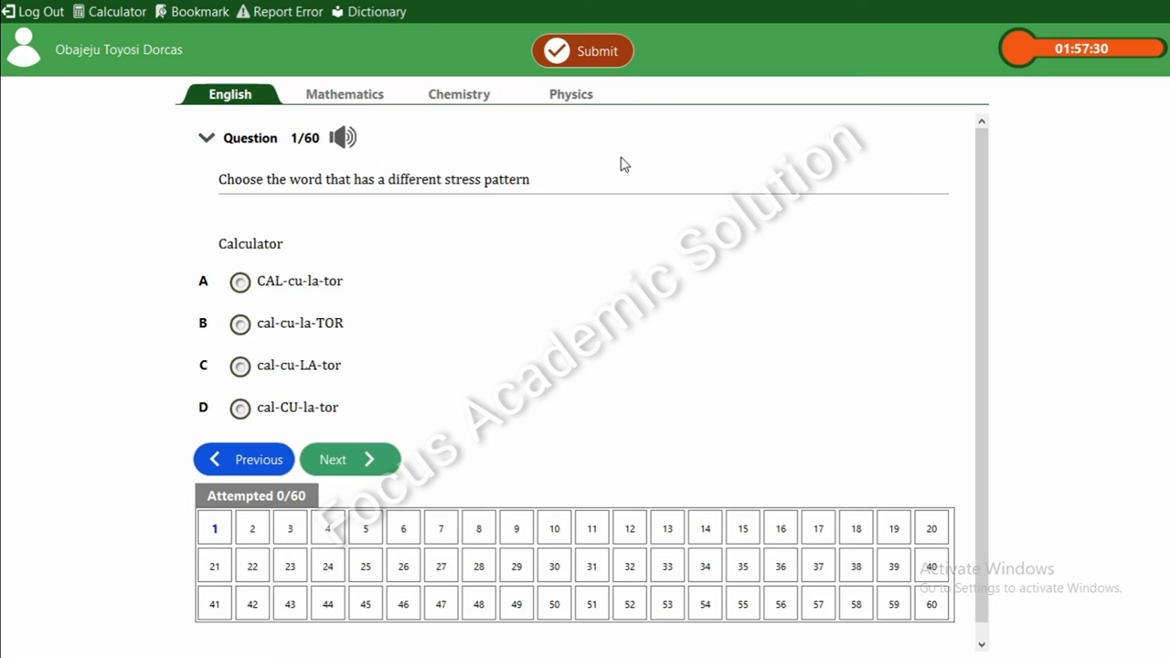
{"action": "mouse_move", "coordinate": [928, 345]}
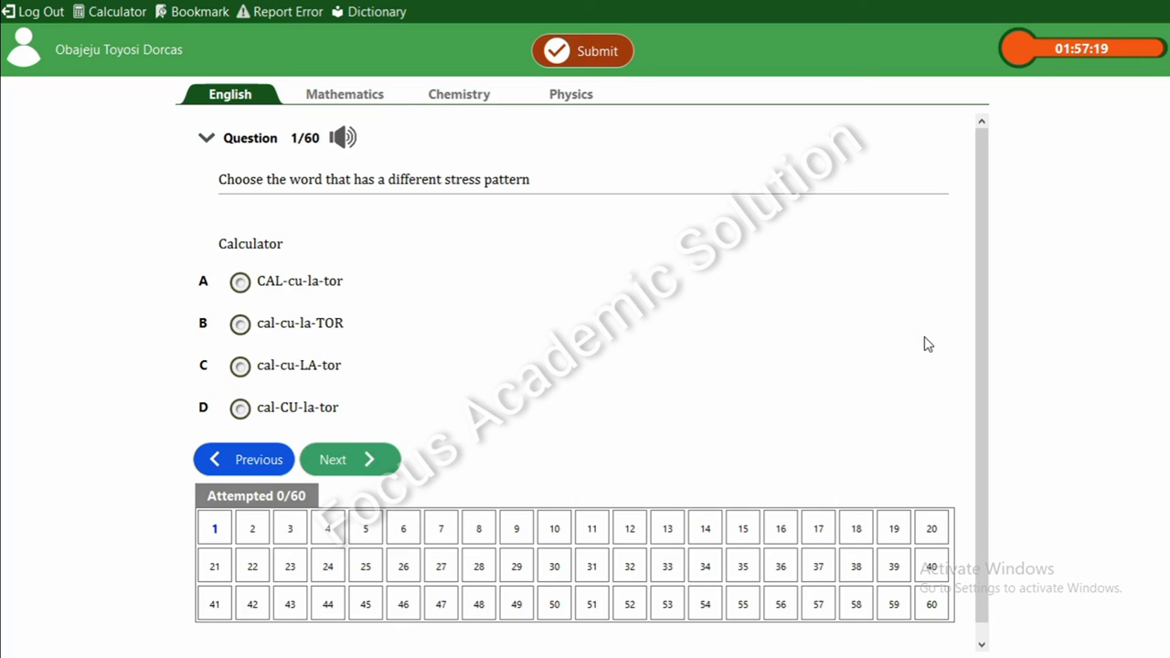
{"action": "mouse_move", "coordinate": [294, 403]}
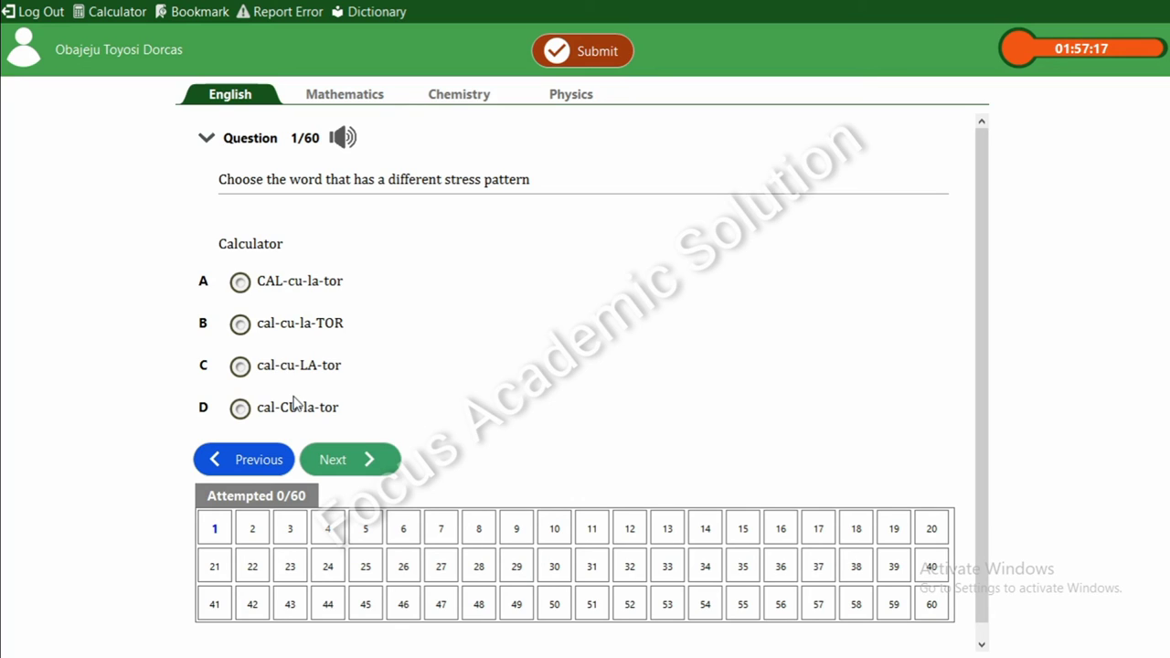
{"action": "mouse_move", "coordinate": [304, 590]}
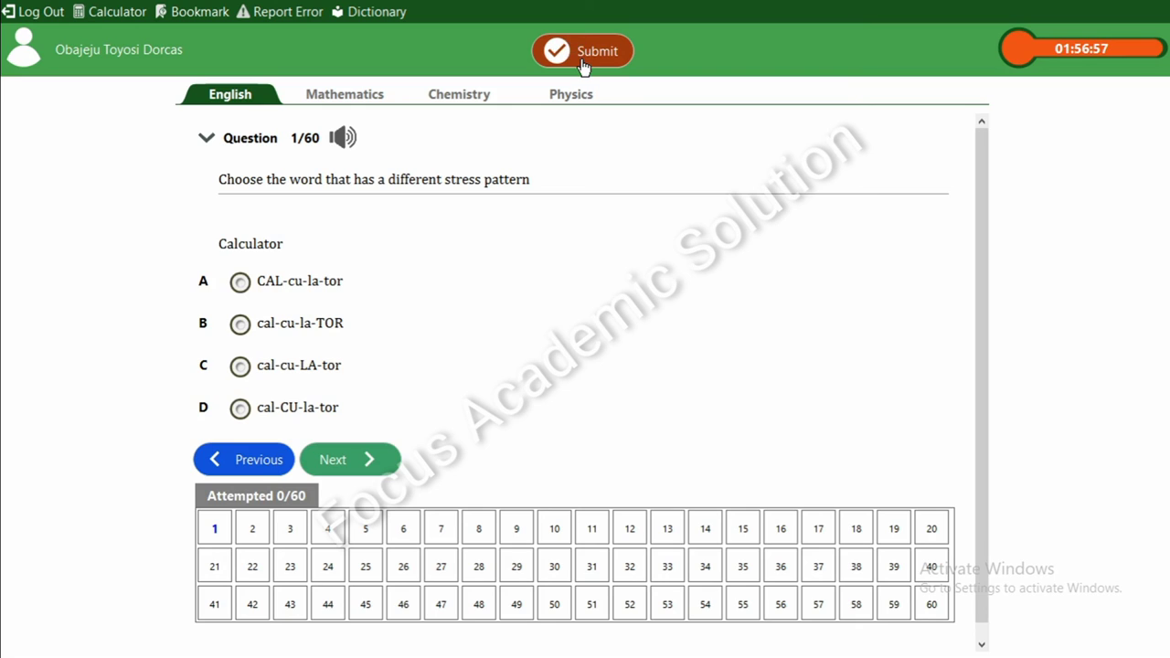
Submit the exam, view the 0/180 result, and confirm logging out to the desktop
{"action": "left_click", "coordinate": [583, 50]}
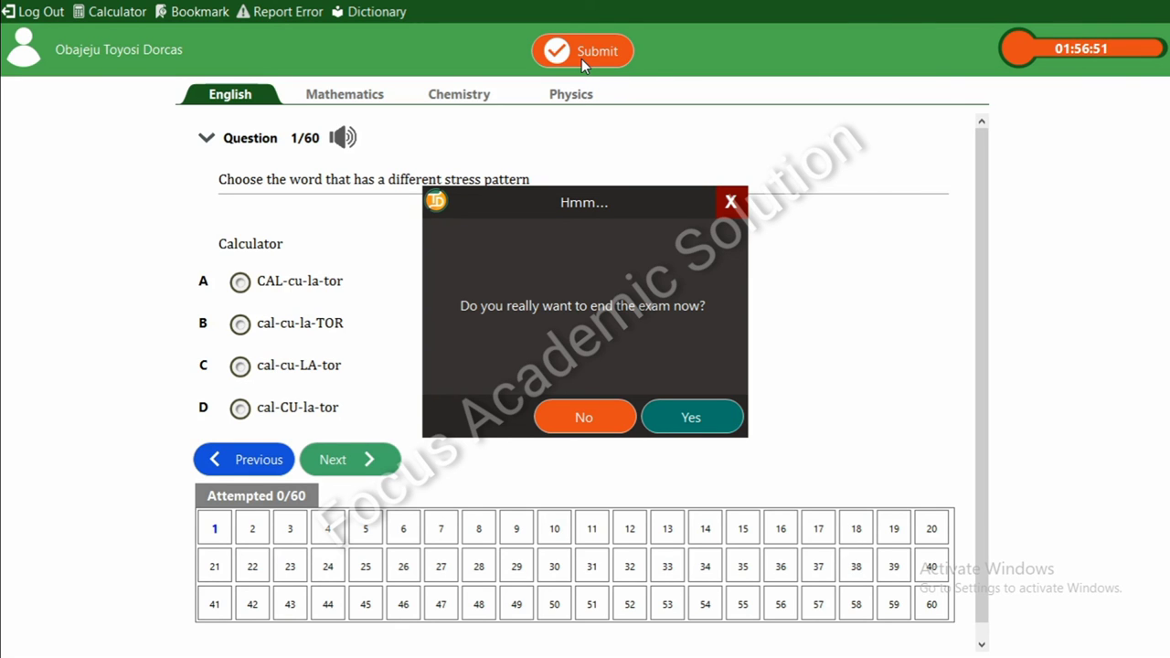
{"action": "mouse_move", "coordinate": [695, 445]}
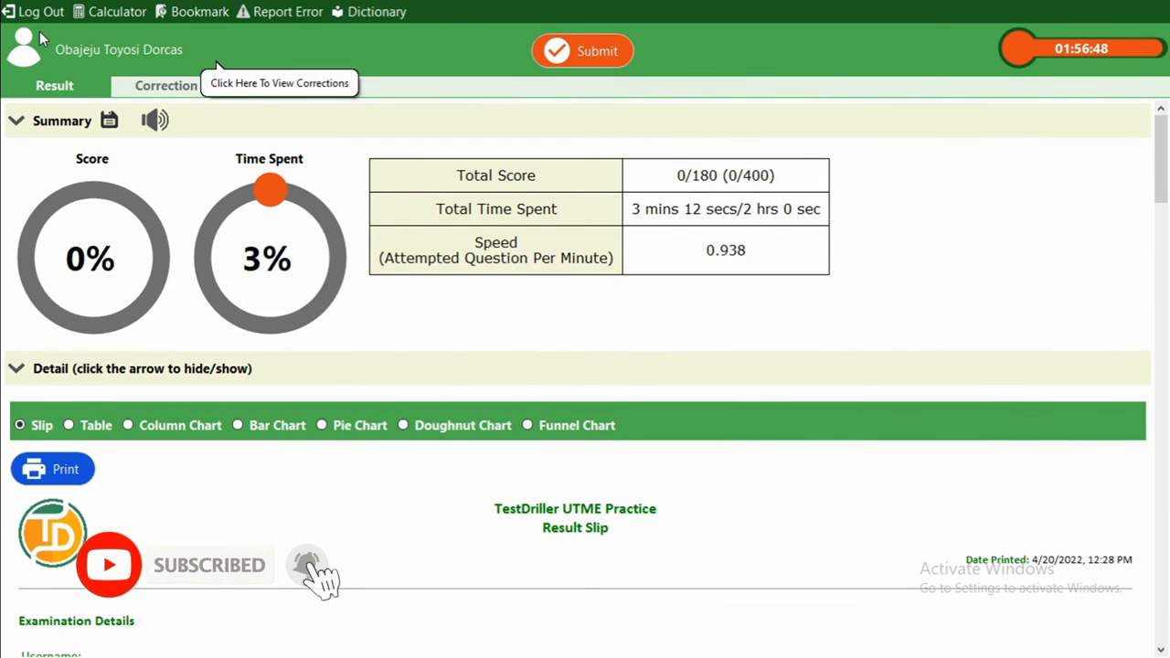
{"action": "left_click", "coordinate": [39, 11]}
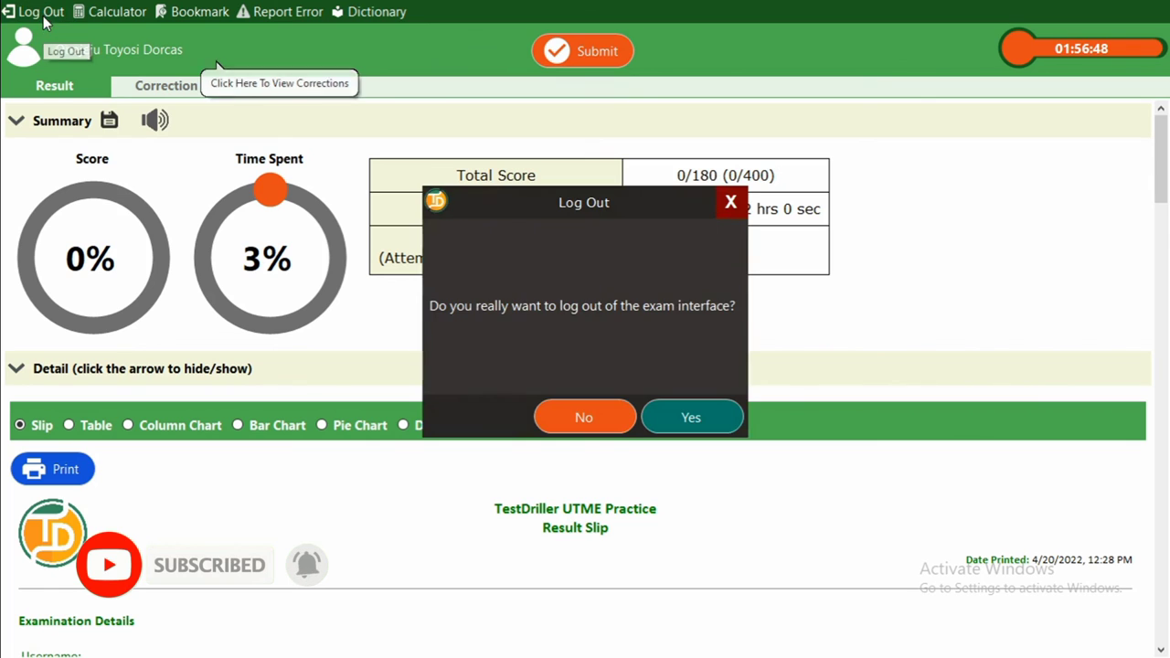
{"action": "left_click", "coordinate": [690, 417]}
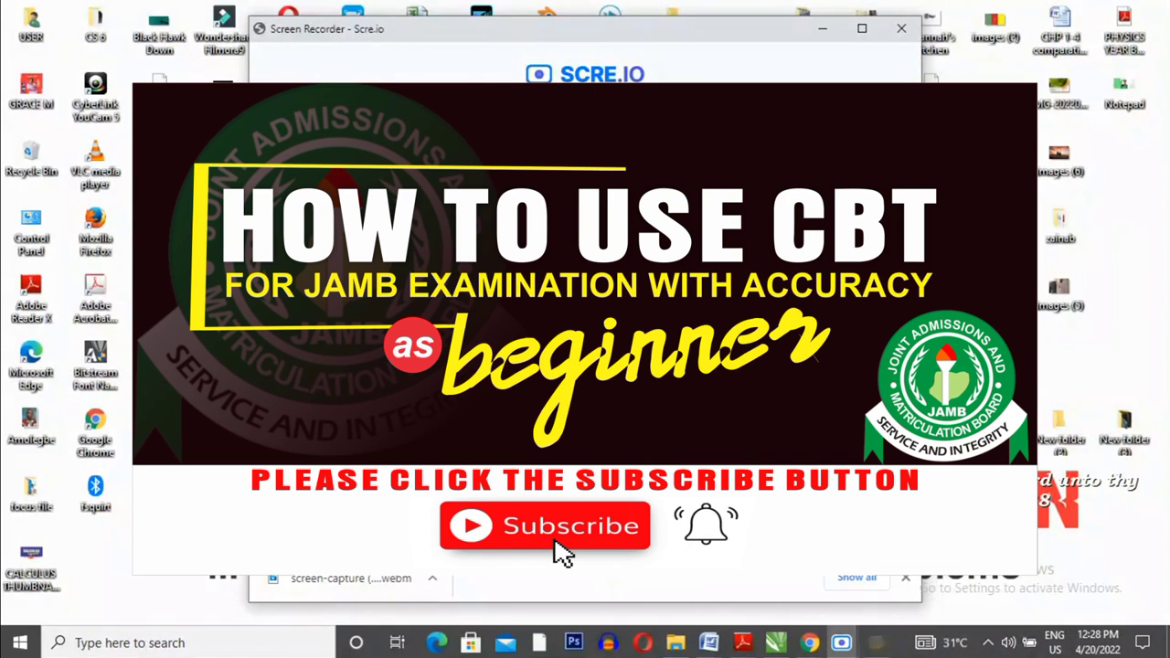